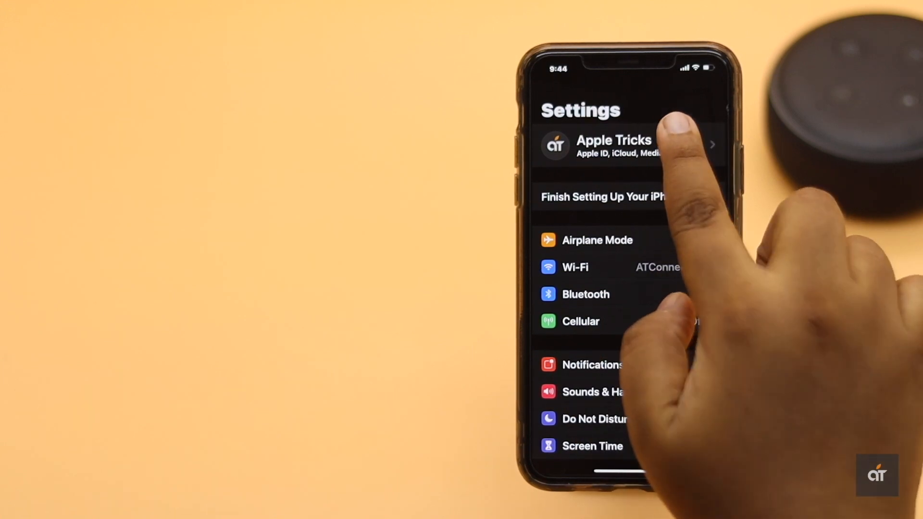
- Go from the Apple ID account page into the iCloud settings
{"action": "left_click", "coordinate": [614, 145]}
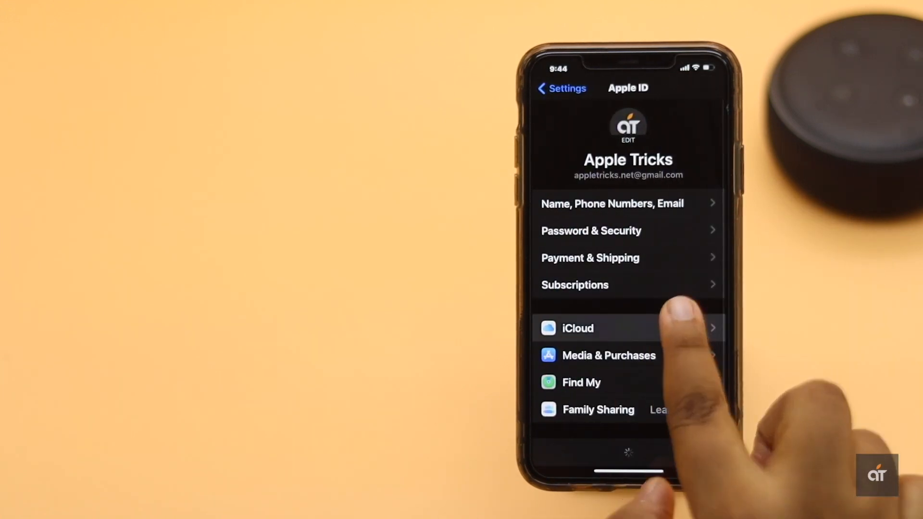
{"action": "left_click", "coordinate": [578, 328]}
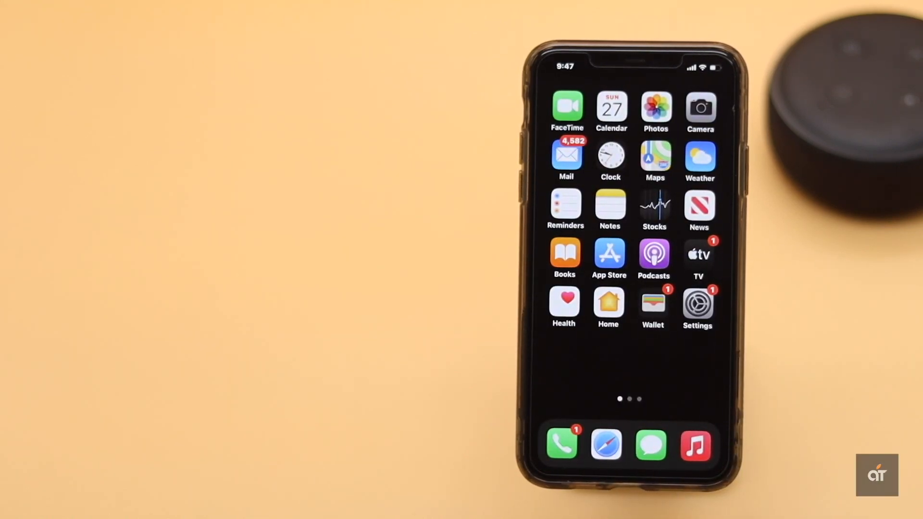
{"action": "left_click", "coordinate": [698, 302]}
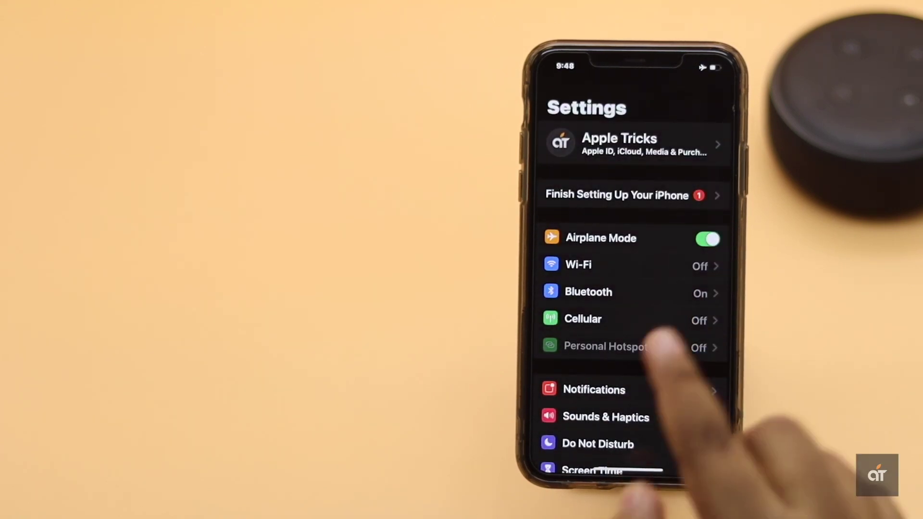
{"action": "left_click", "coordinate": [706, 238]}
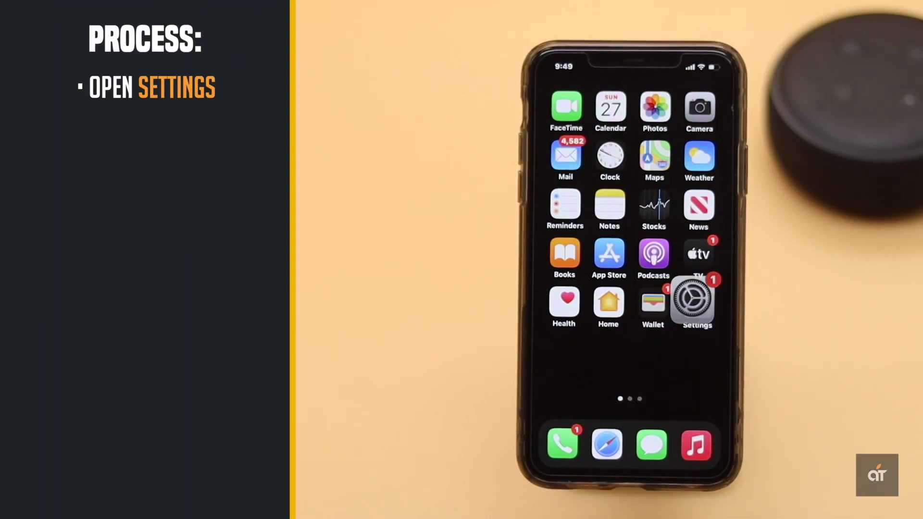
- Join the home Wi-Fi network from Settings using the entered password
{"action": "left_click", "coordinate": [696, 300]}
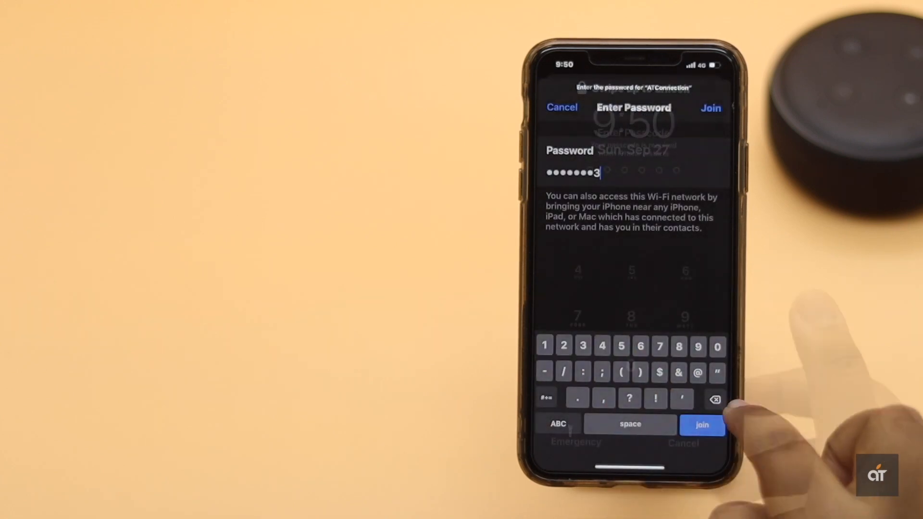
{"action": "left_click", "coordinate": [702, 424]}
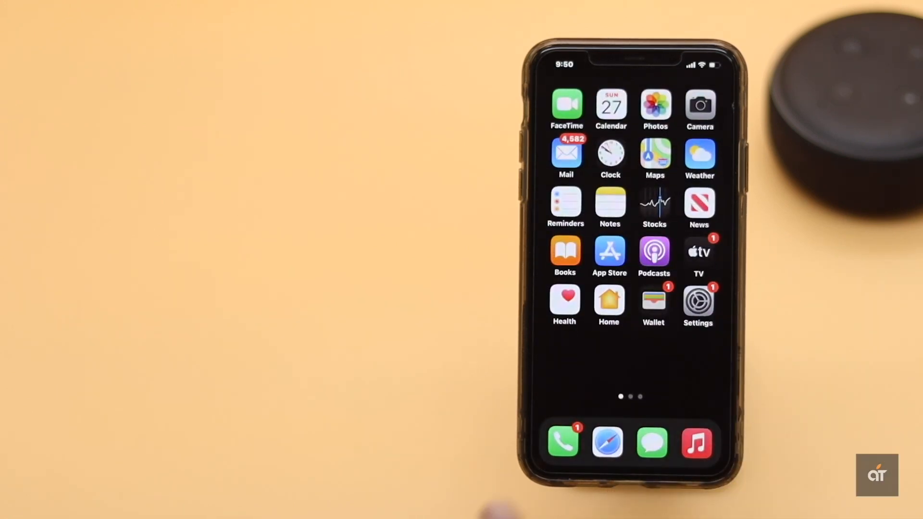
- Reach the Apple ID page and scroll to its device list and Sign Out
{"action": "left_click", "coordinate": [699, 305]}
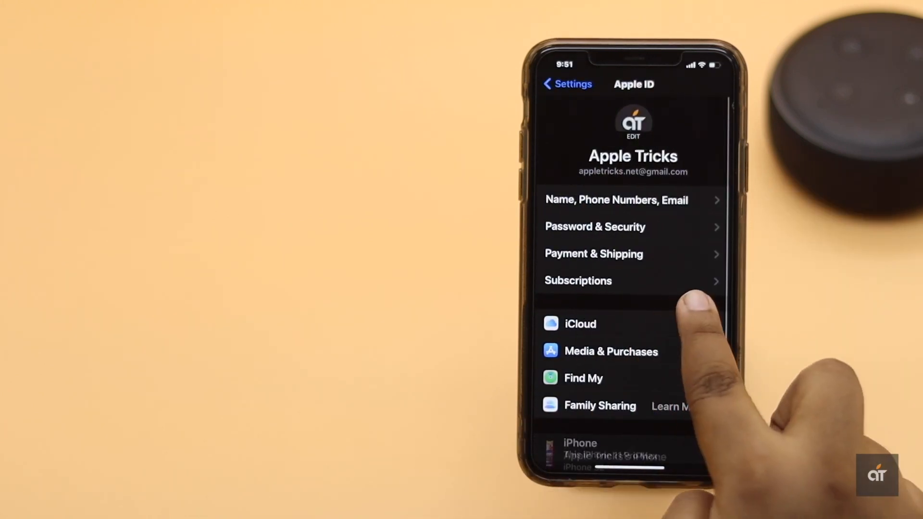
{"action": "left_click", "coordinate": [580, 324]}
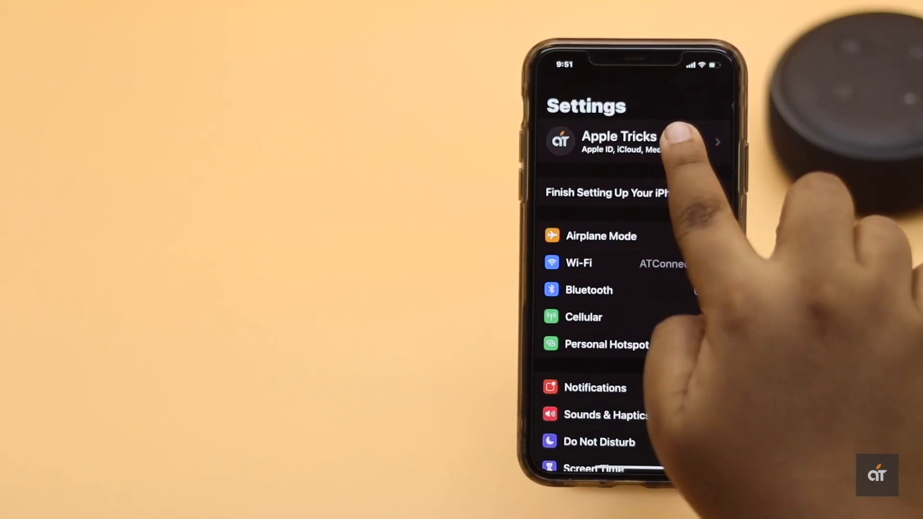
{"action": "left_click", "coordinate": [618, 141]}
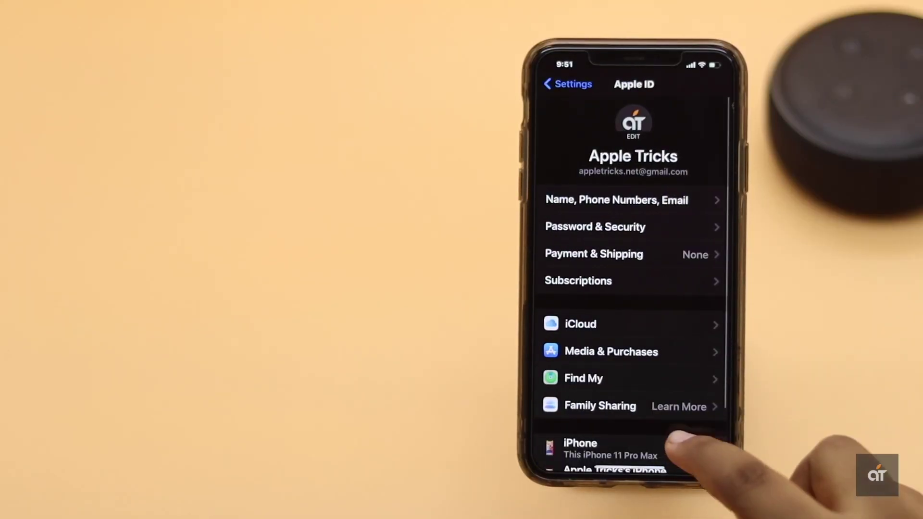
{"action": "scroll", "scroll_direction": "up", "scroll_amount": 3}
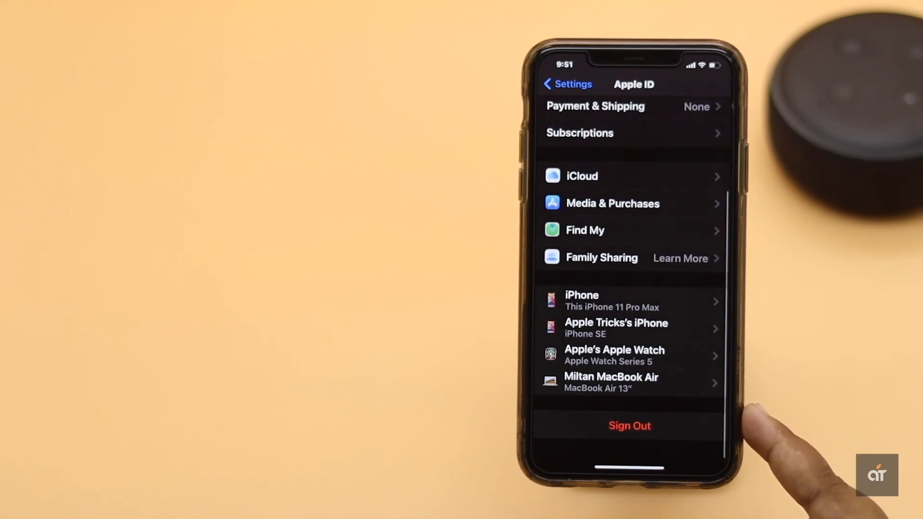